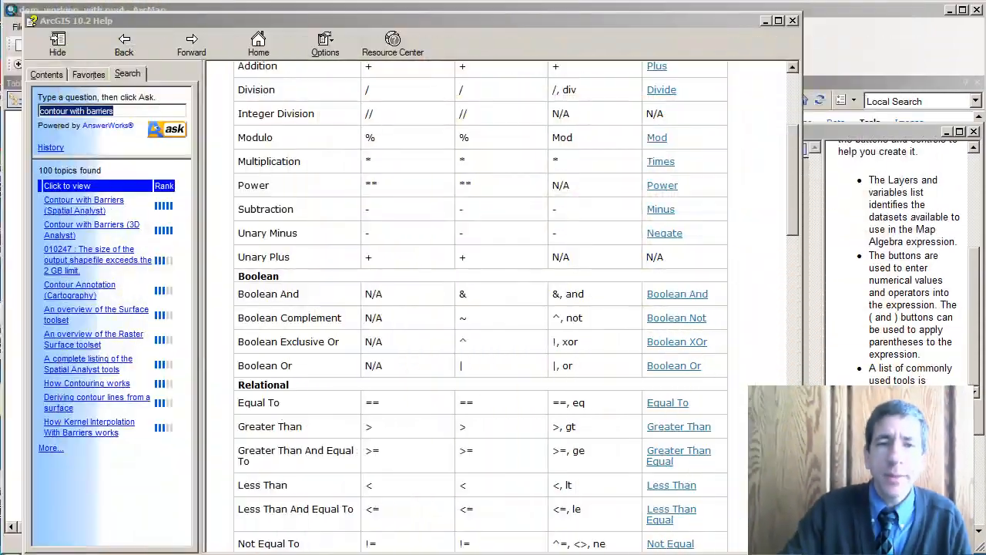
- Look up the Boolean XOr (Spatial Analyst) topic in ArcGIS 10.2 Help
click(677, 294)
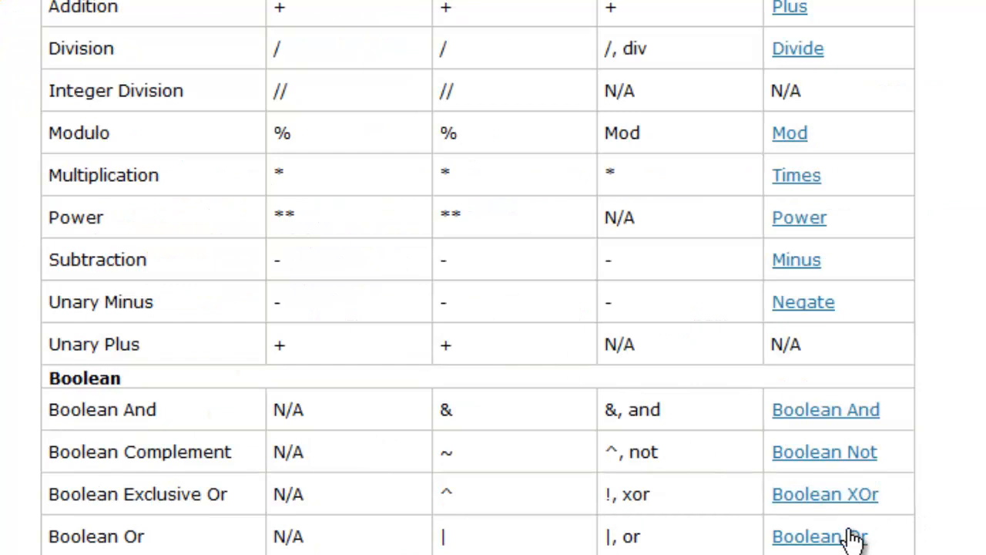
click(811, 536)
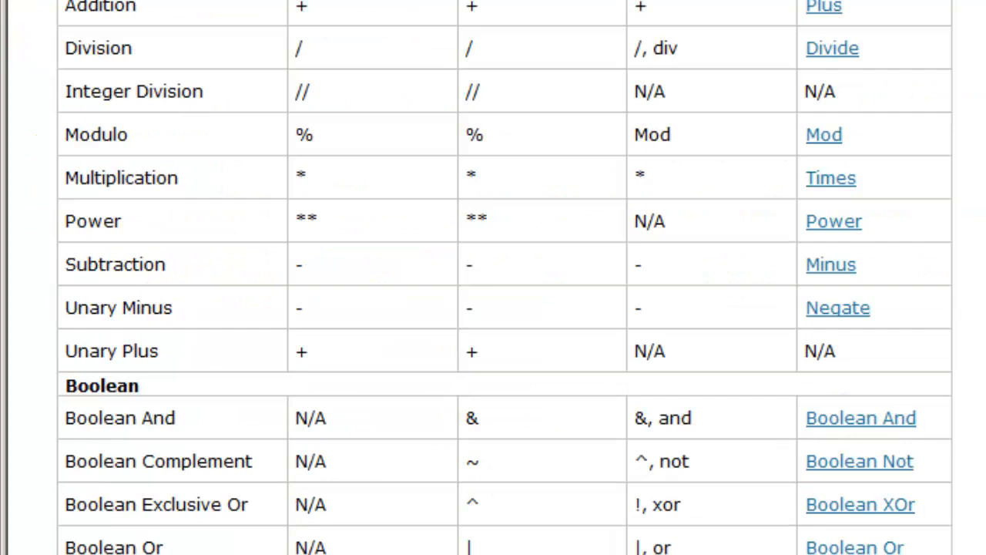
click(852, 503)
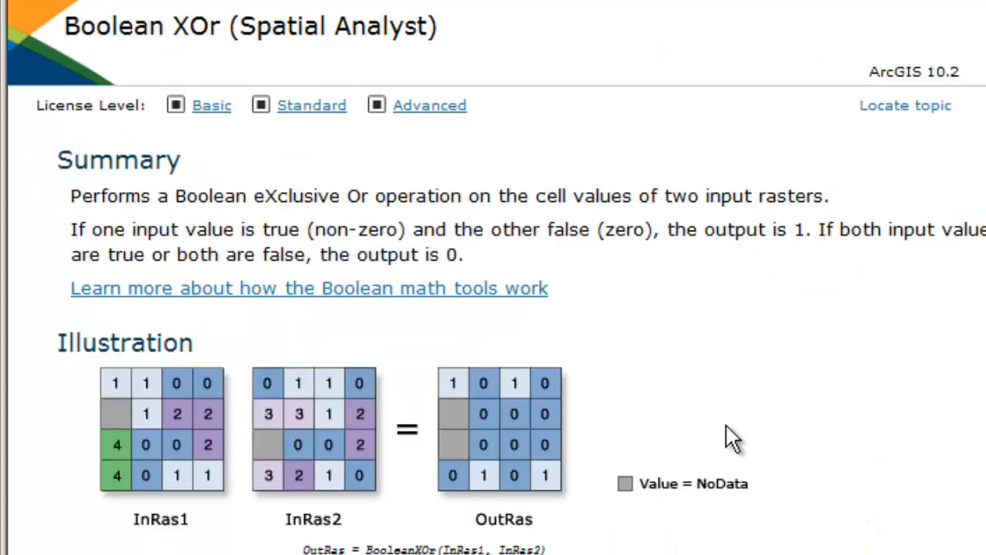
mouse_move(728, 431)
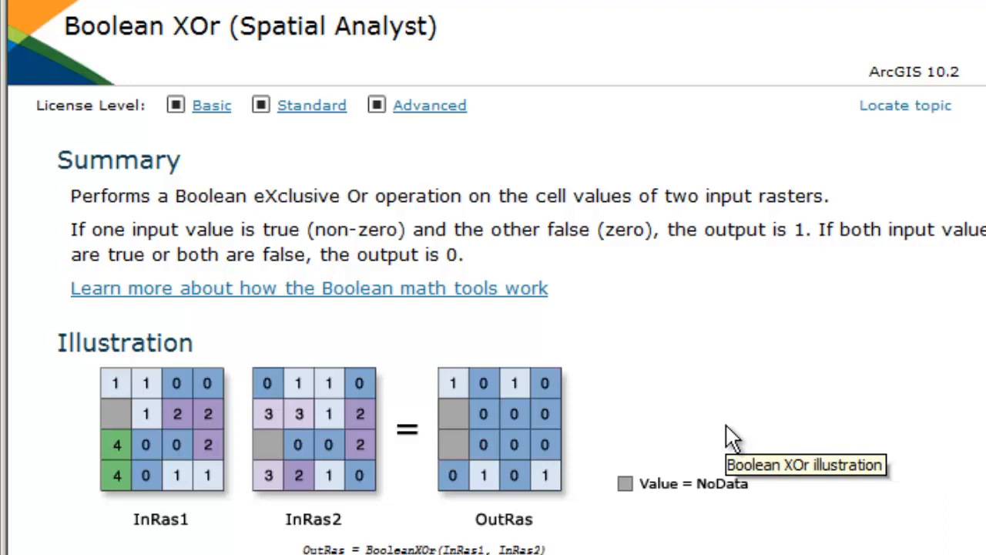
mouse_move(732, 437)
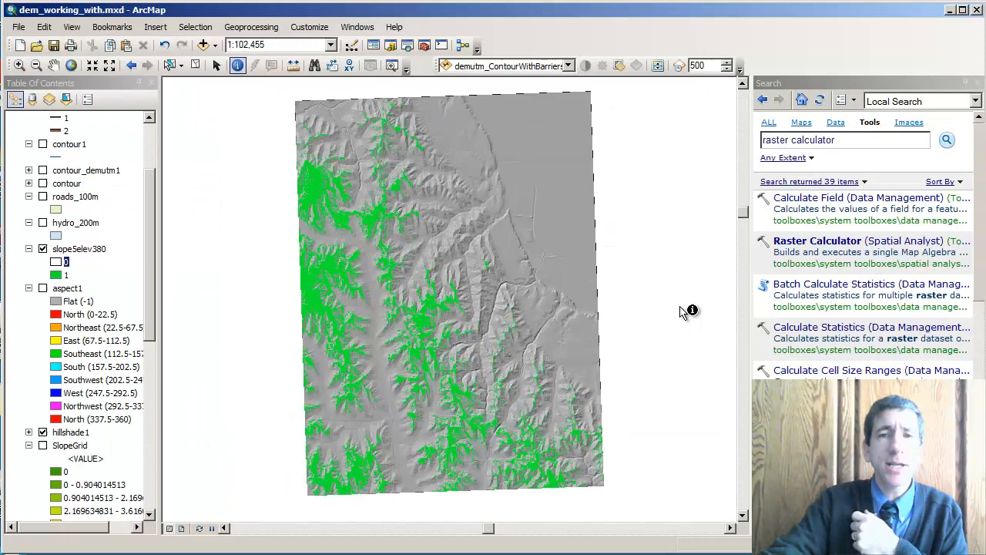
mouse_move(242, 333)
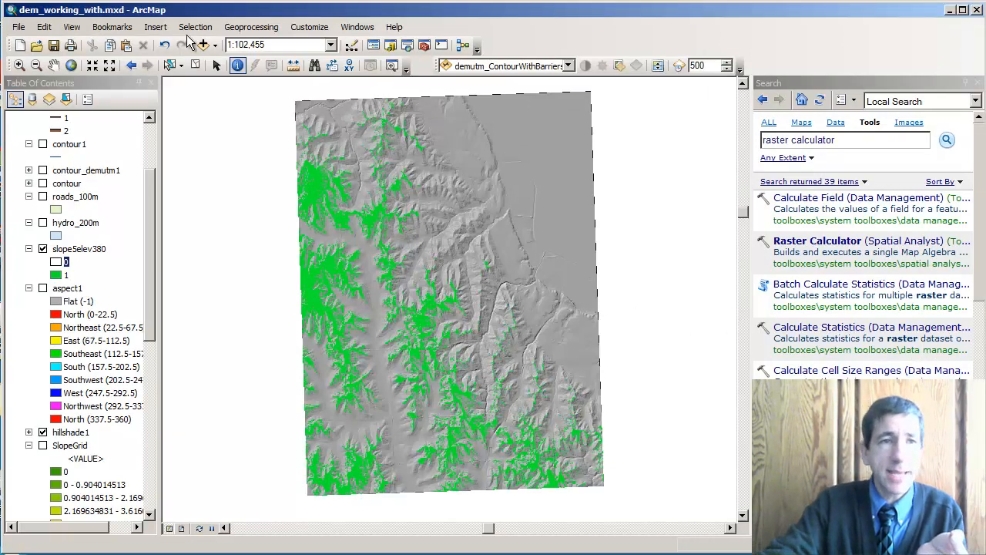
- Show the Raster Calculator result's slope5elev380 output and SlopeGrid and demutm inputs in Results
click(251, 26)
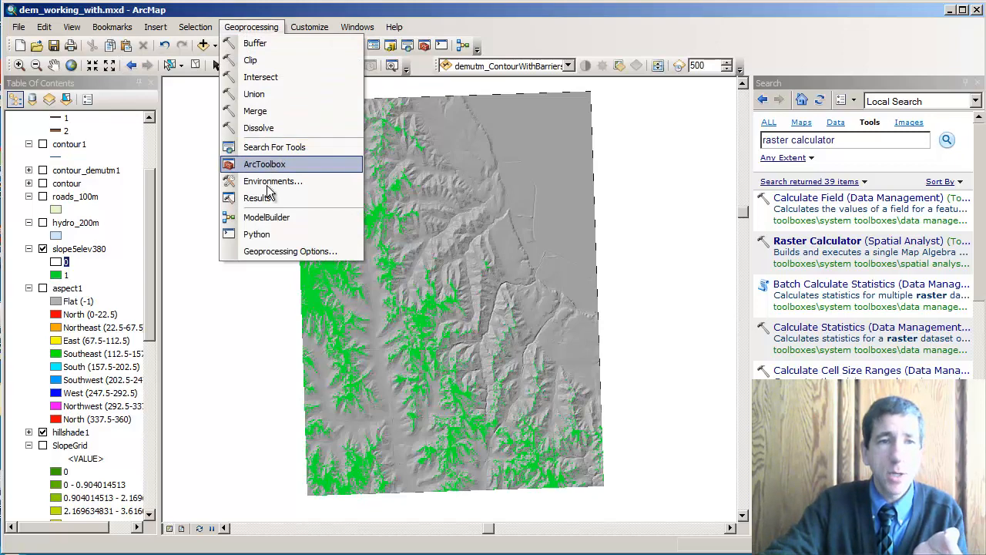
click(259, 197)
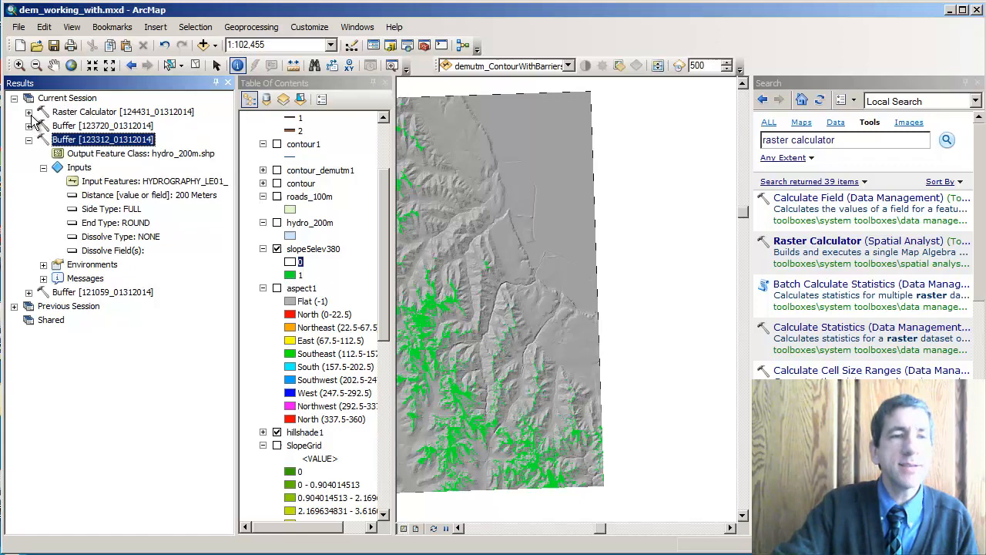
click(29, 112)
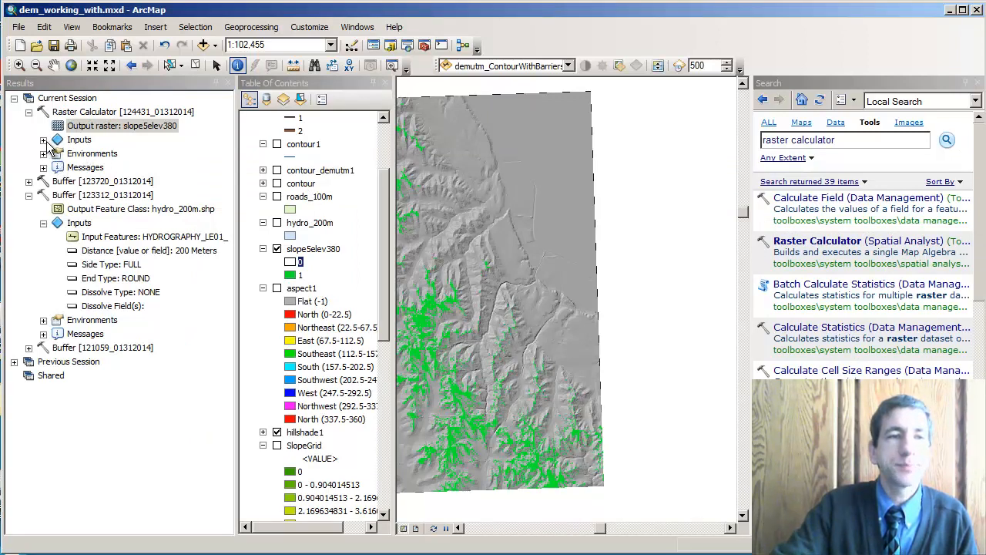
click(44, 139)
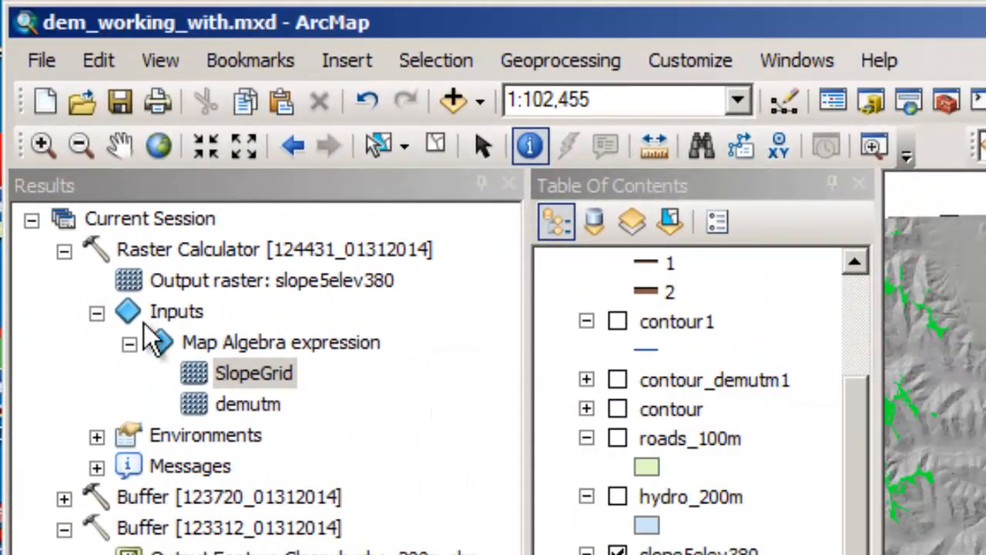
mouse_move(182, 545)
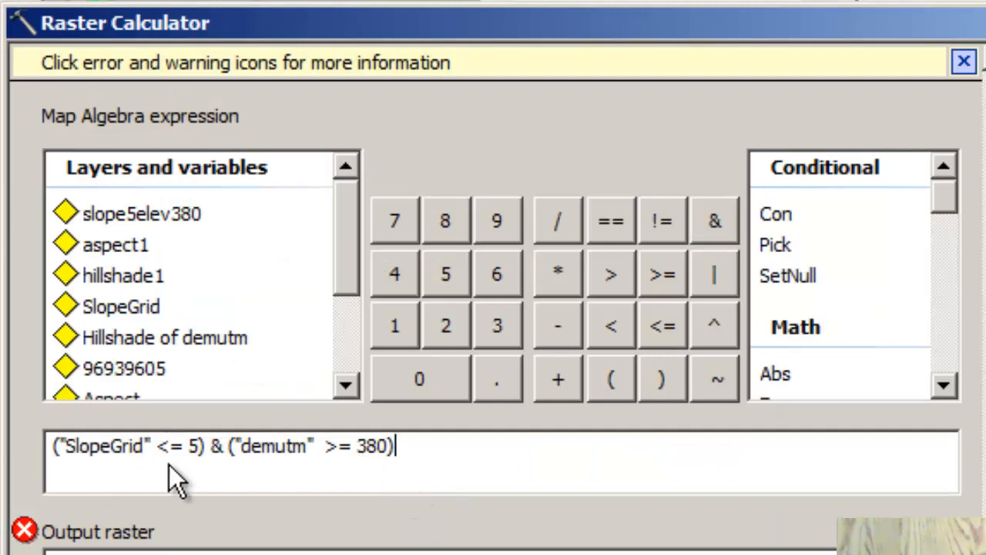
mouse_move(158, 485)
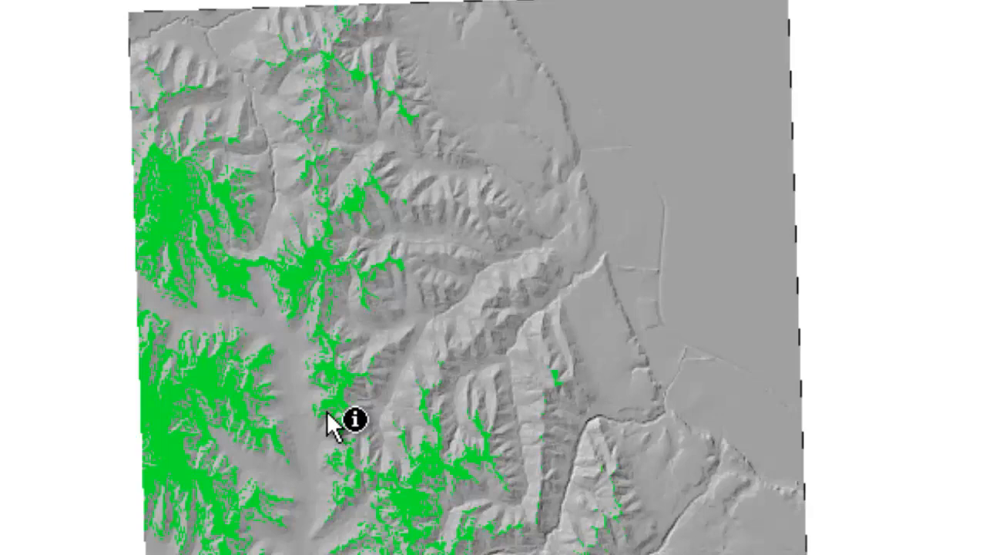
mouse_move(322, 442)
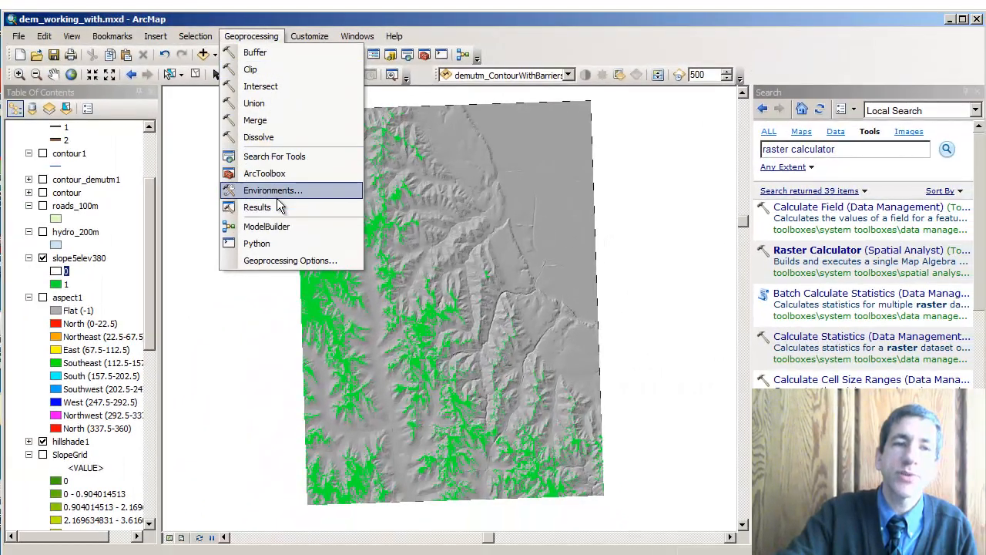
- Change the Raster Calculator expression to OR (|) and name the output slope5orelev380
click(256, 207)
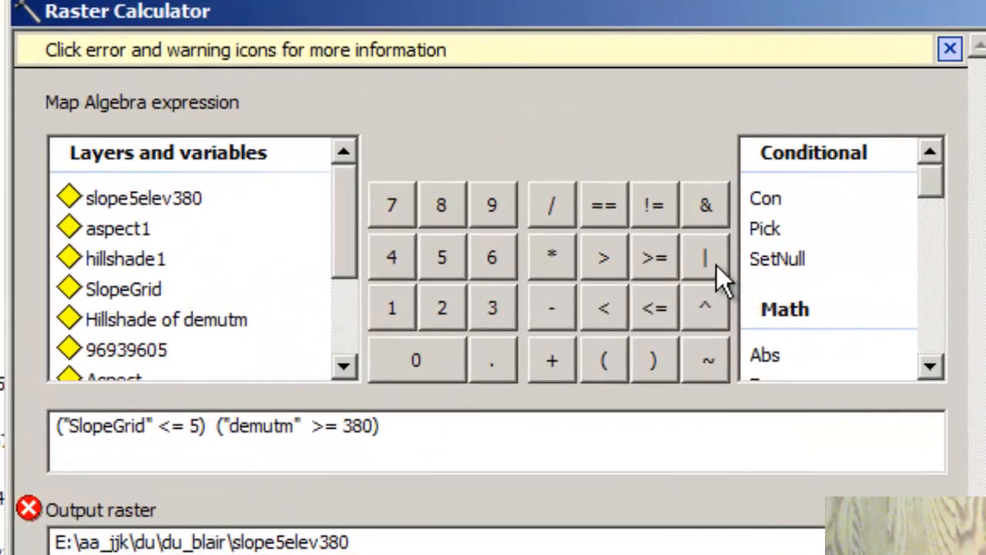
click(702, 257)
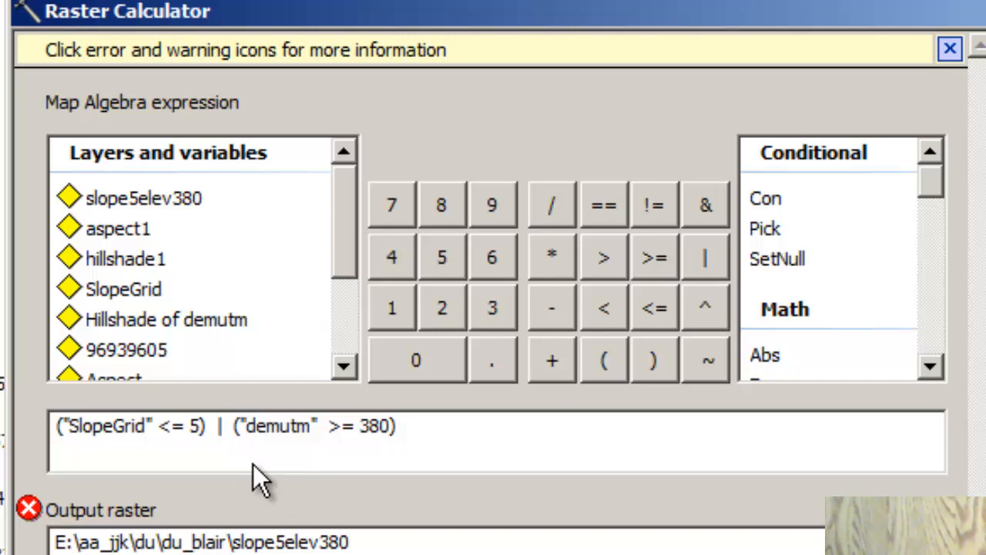
mouse_move(292, 478)
text(or)
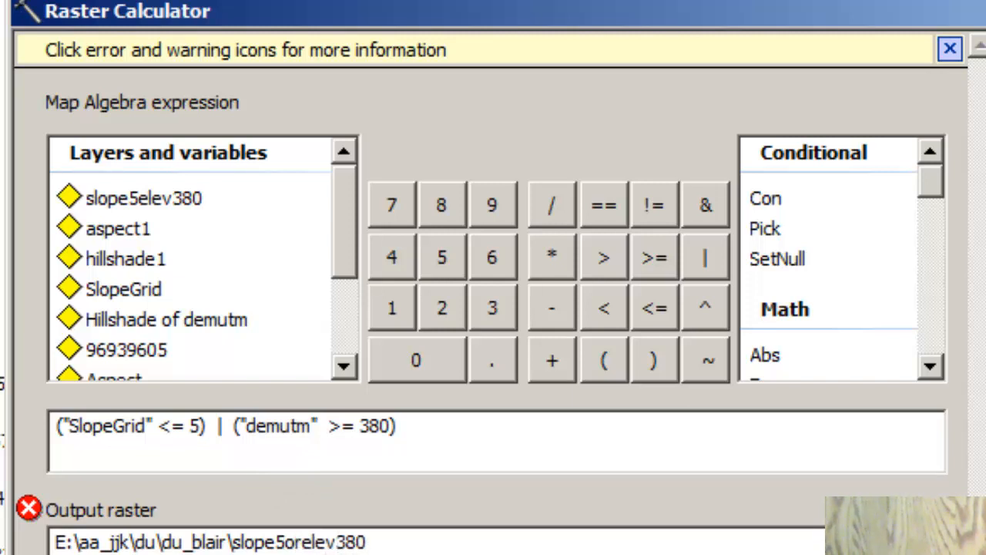
click(316, 542)
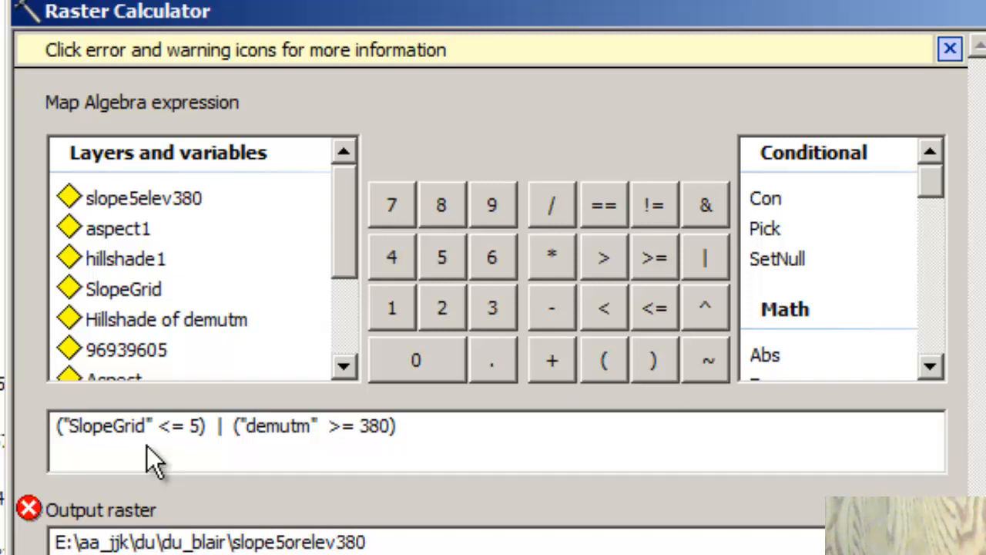
mouse_move(29, 510)
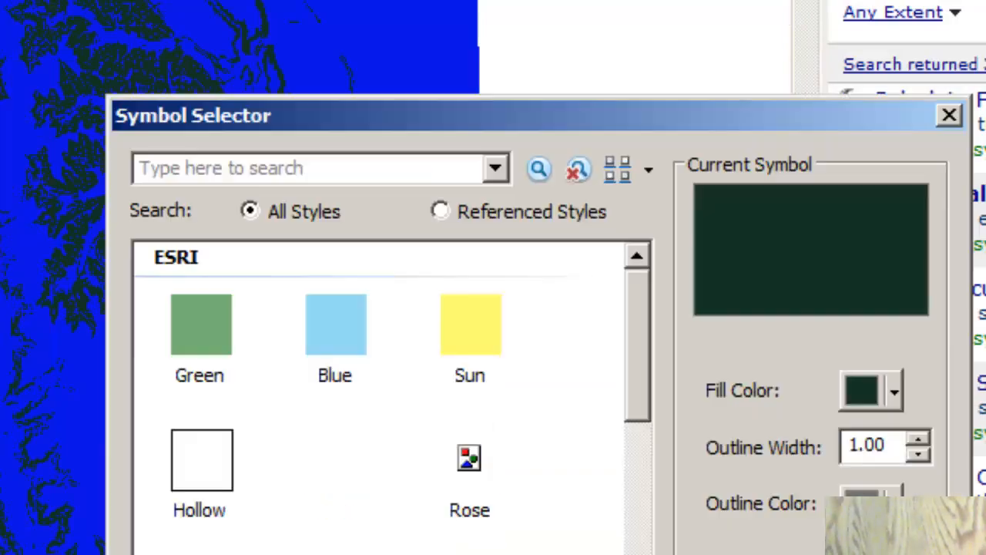
- Set the slope5orel380 zero class to Hollow so blue 1-cells show
click(200, 463)
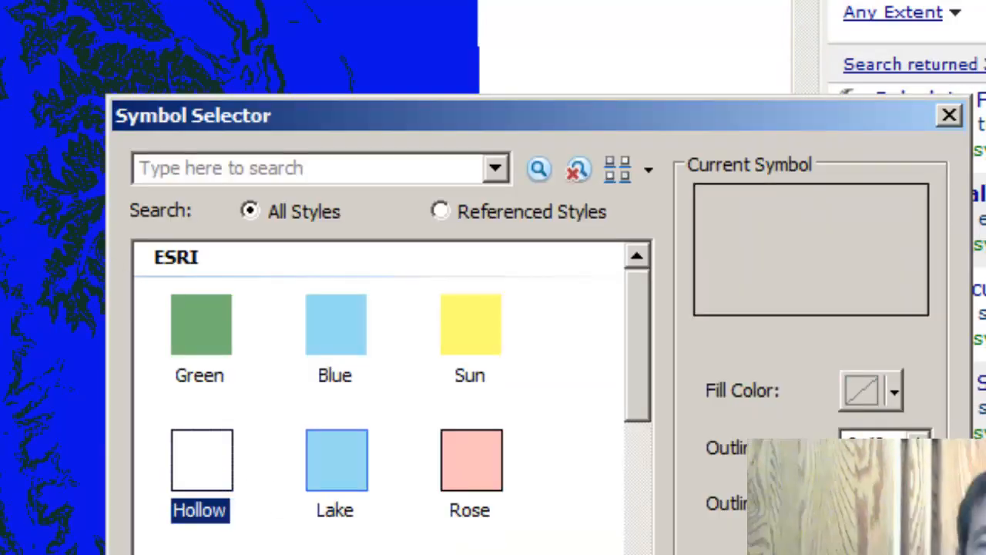
click(942, 115)
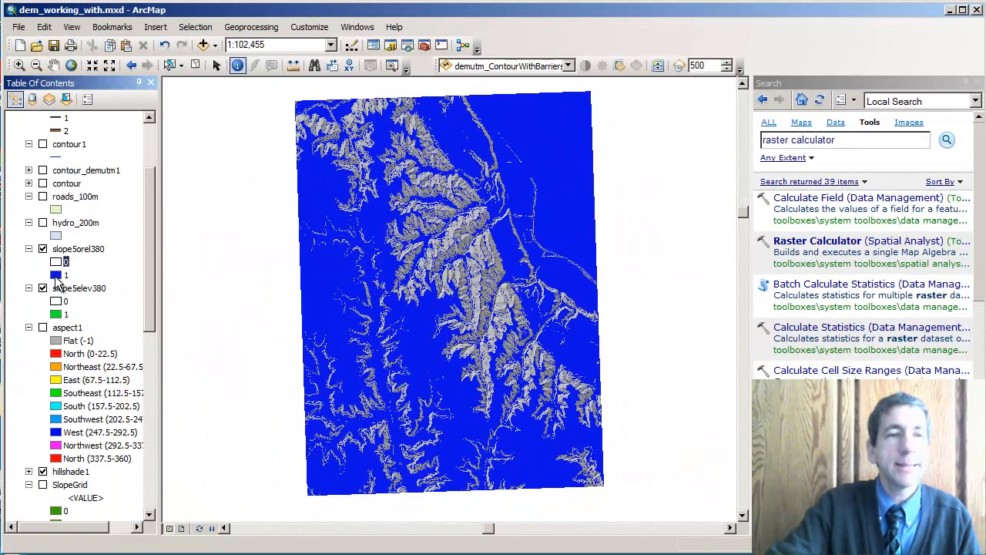
scroll(down, 3)
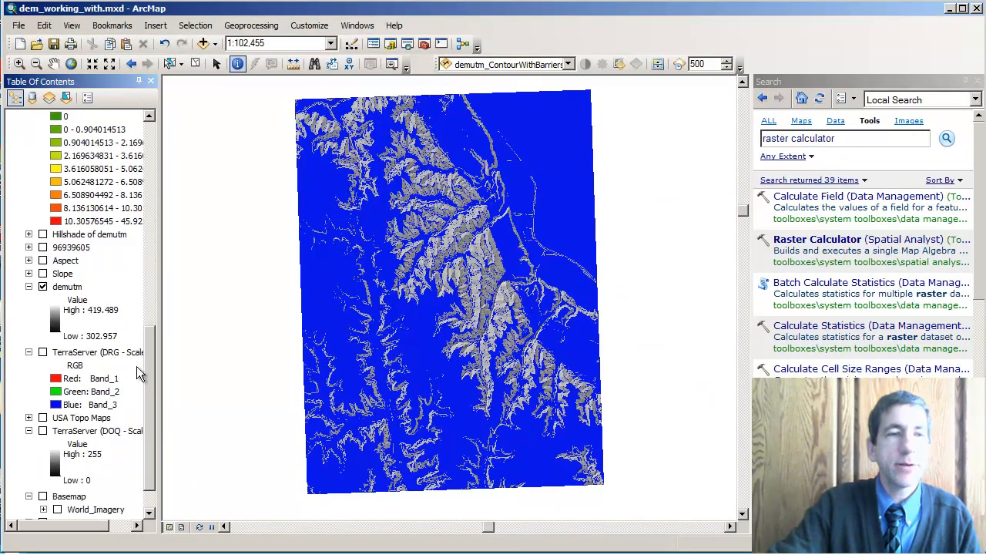
mouse_move(152, 369)
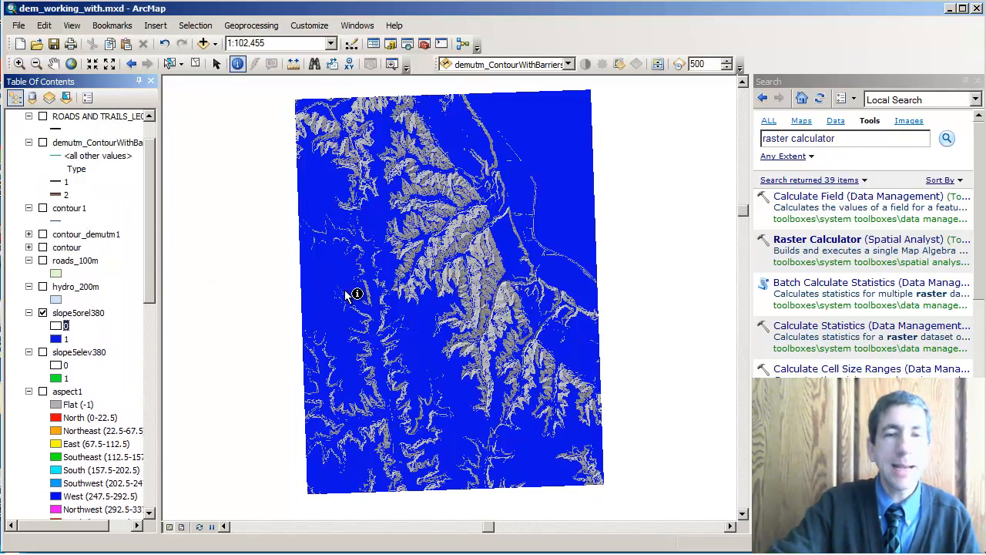
click(42, 312)
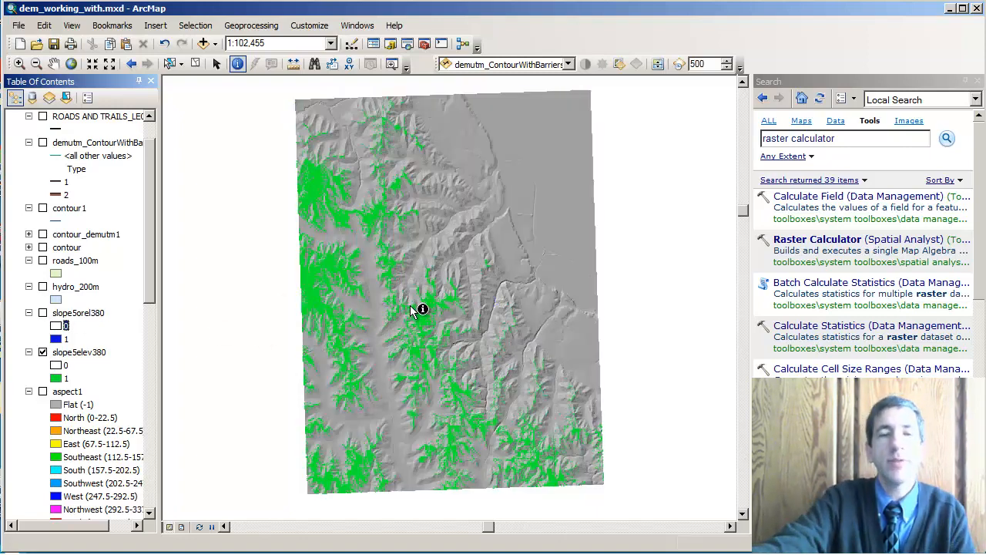
mouse_move(342, 272)
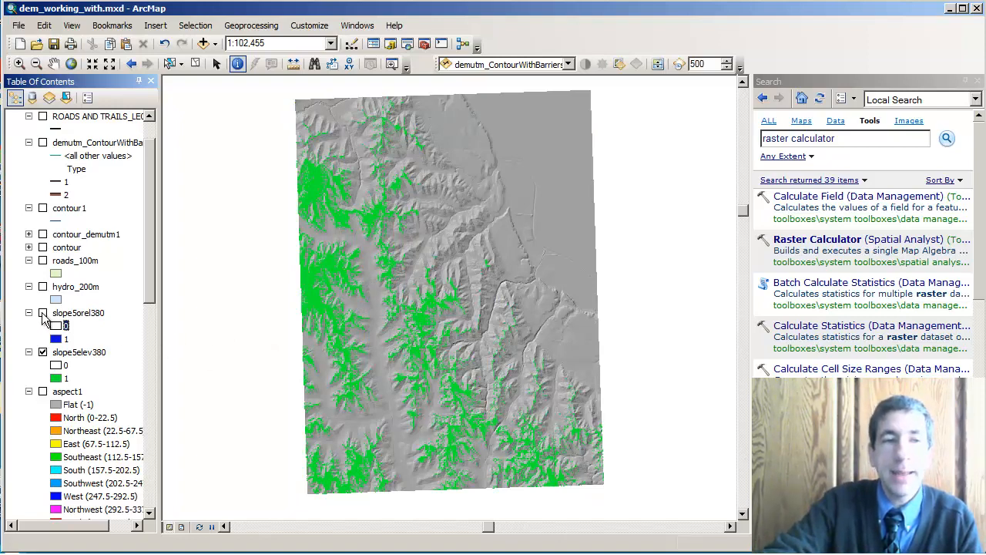
click(42, 314)
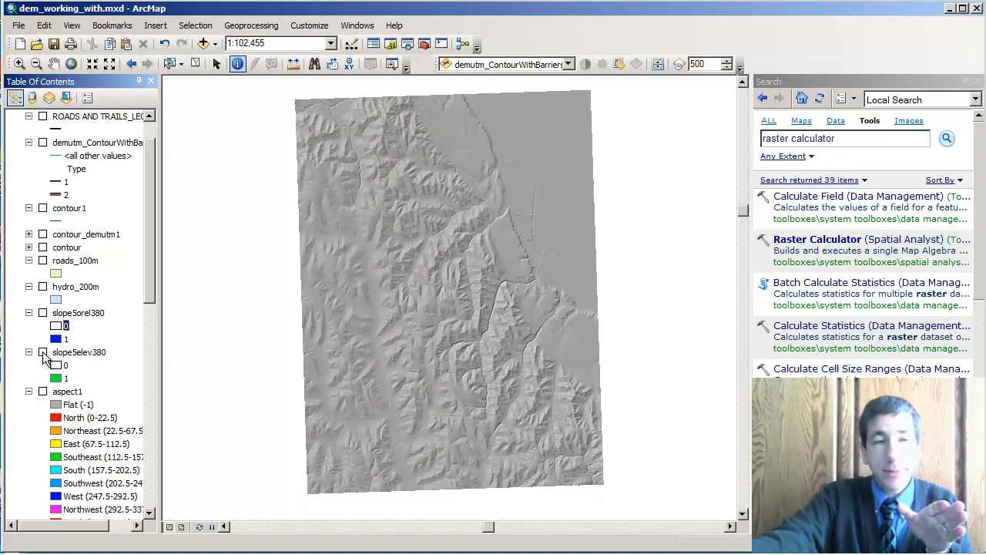
click(43, 352)
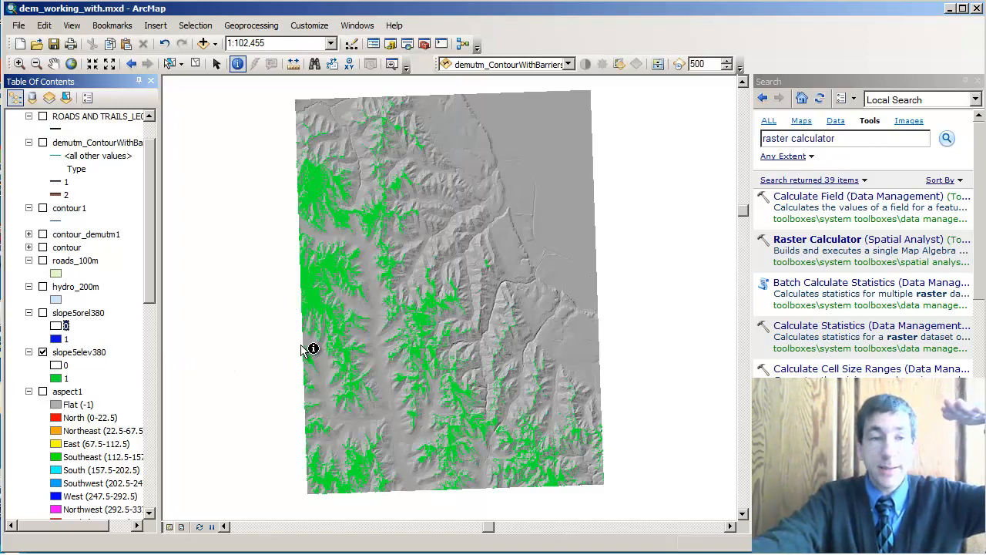
click(43, 351)
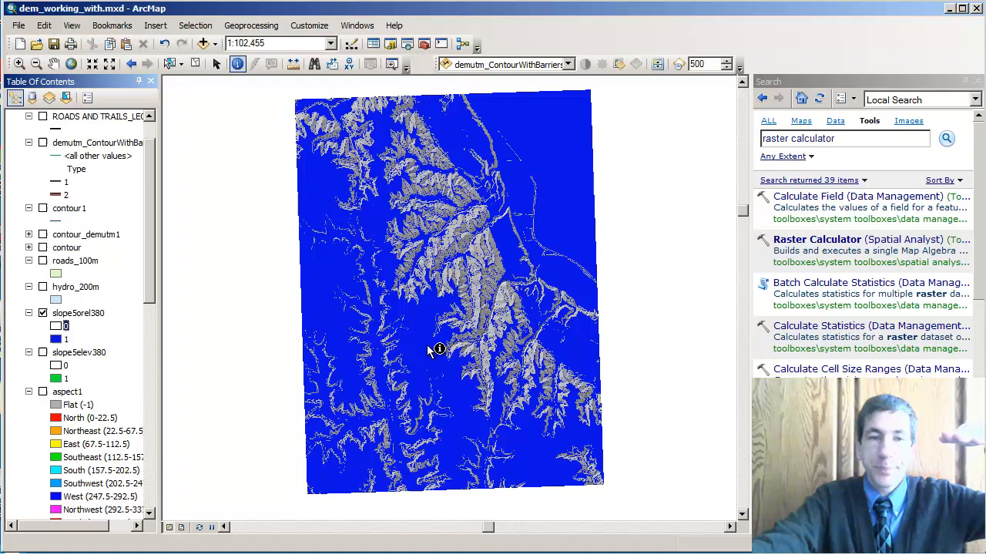
mouse_move(539, 270)
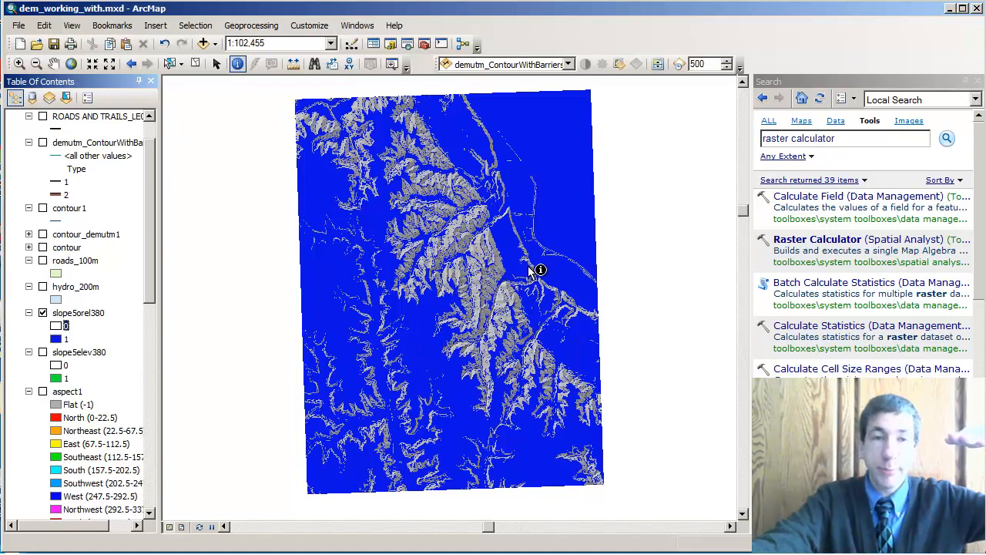
mouse_move(542, 270)
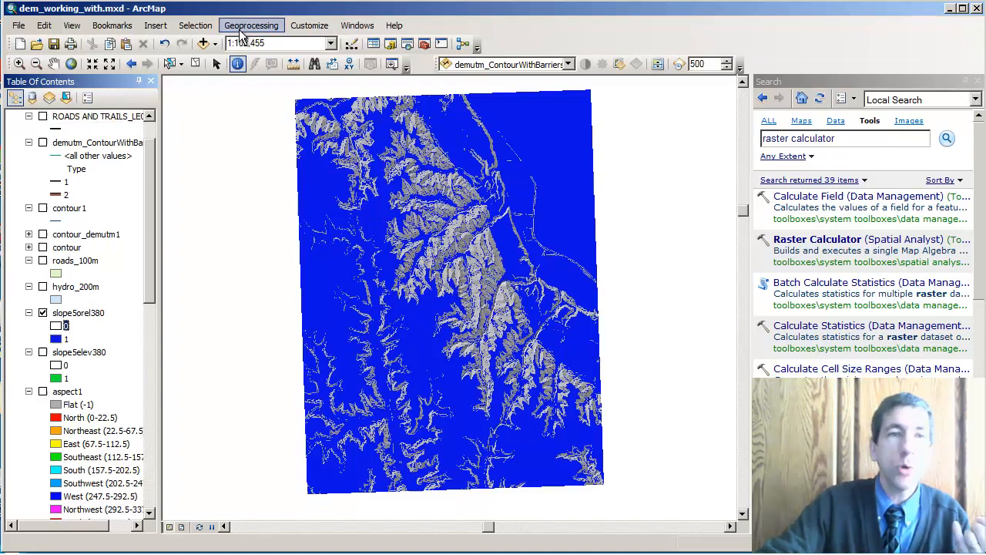
- Reopen the earlier Raster Calculator run from Results and edit its output raster name
click(251, 25)
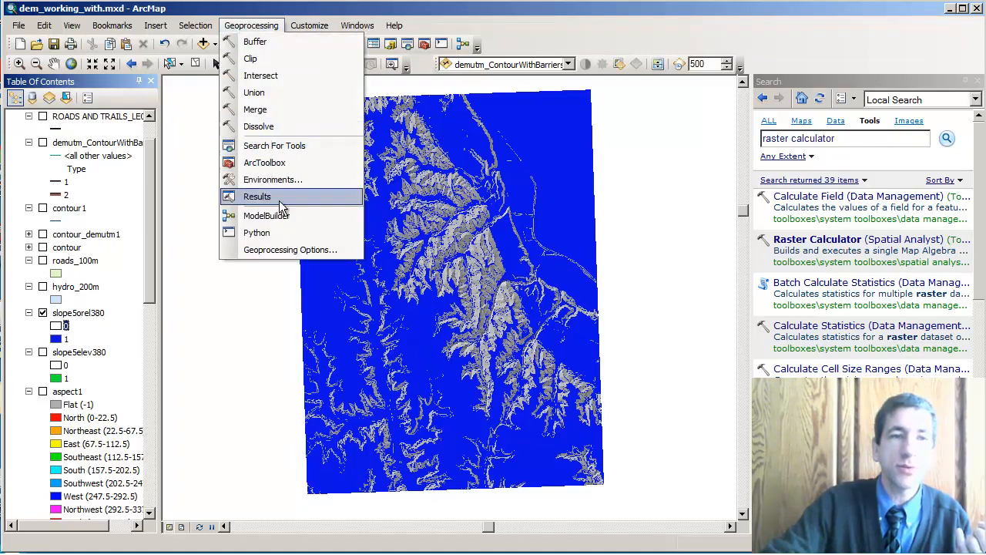
click(256, 195)
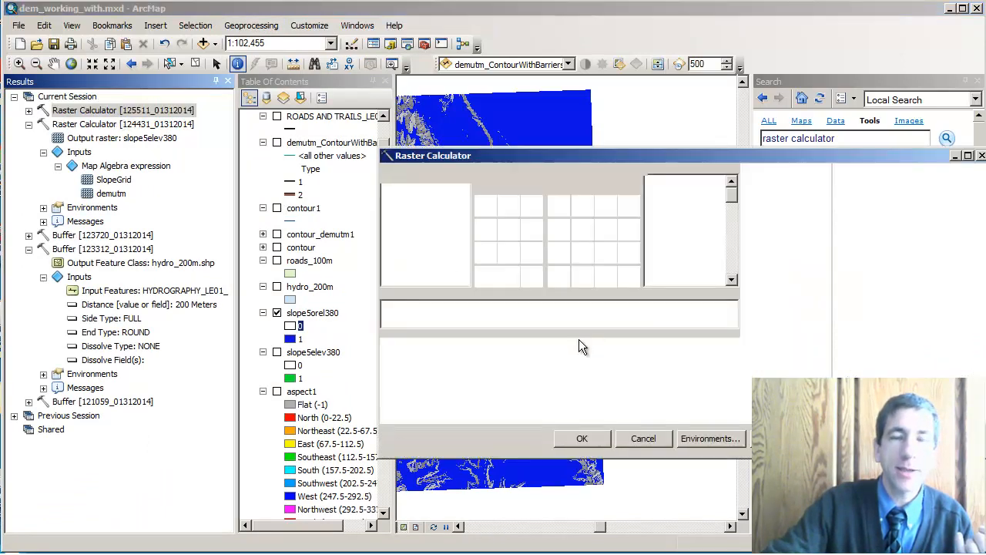
mouse_move(770, 370)
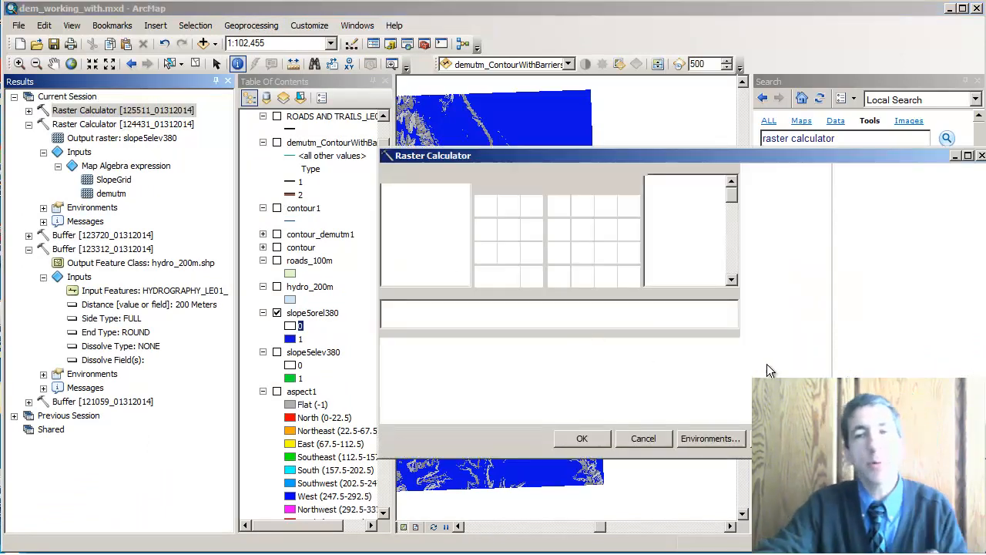
mouse_move(736, 372)
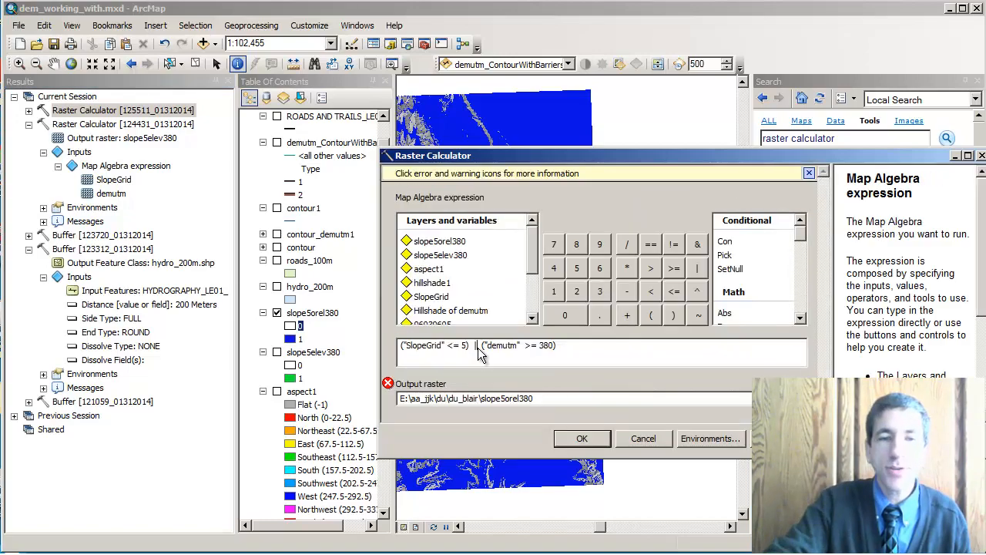
mouse_move(493, 381)
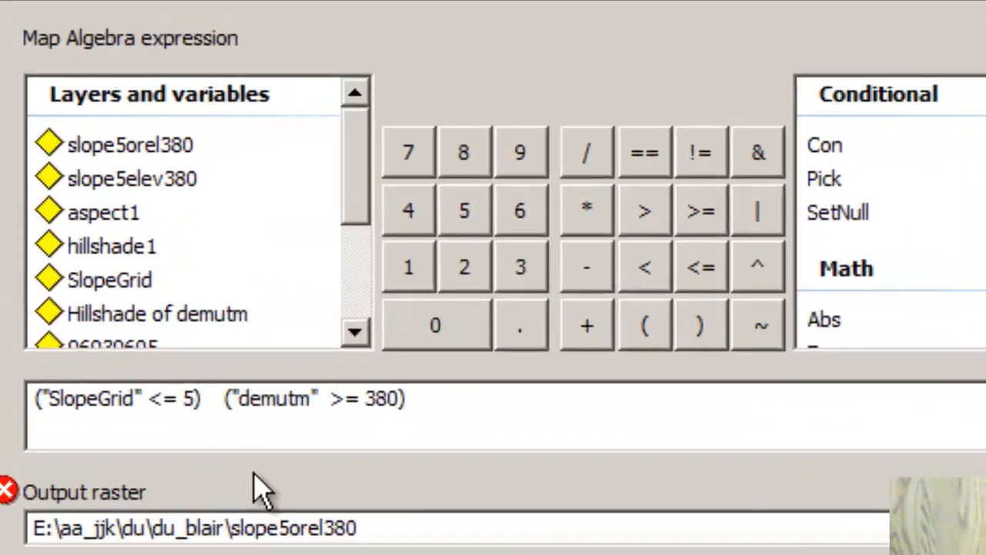
click(757, 266)
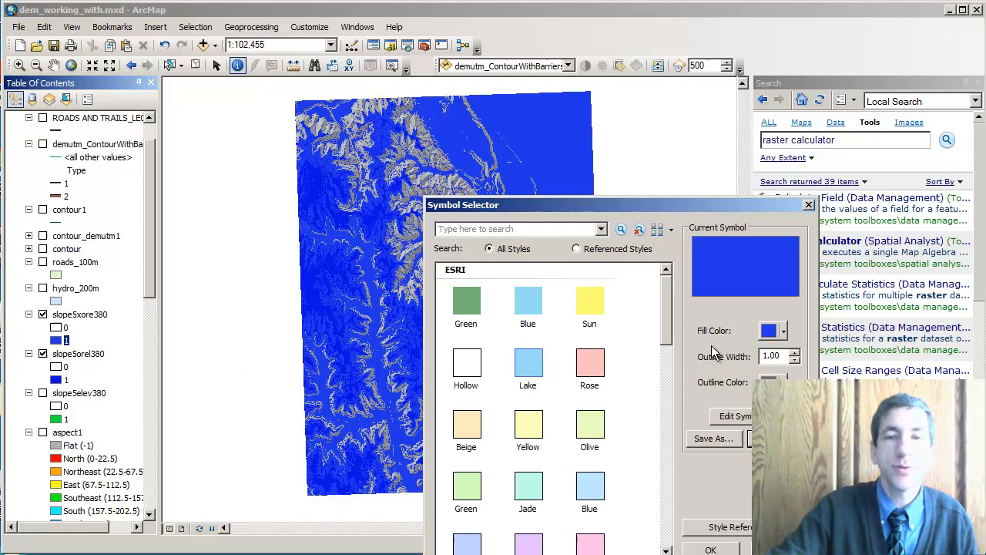
- Give the slope5xore380 value-1 symbol a red fill colour
click(781, 331)
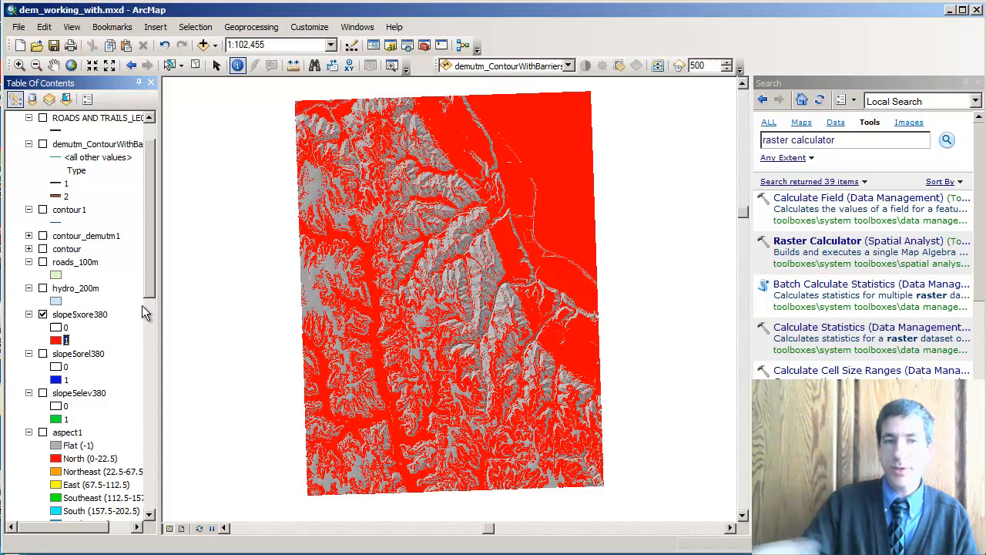
mouse_move(485, 289)
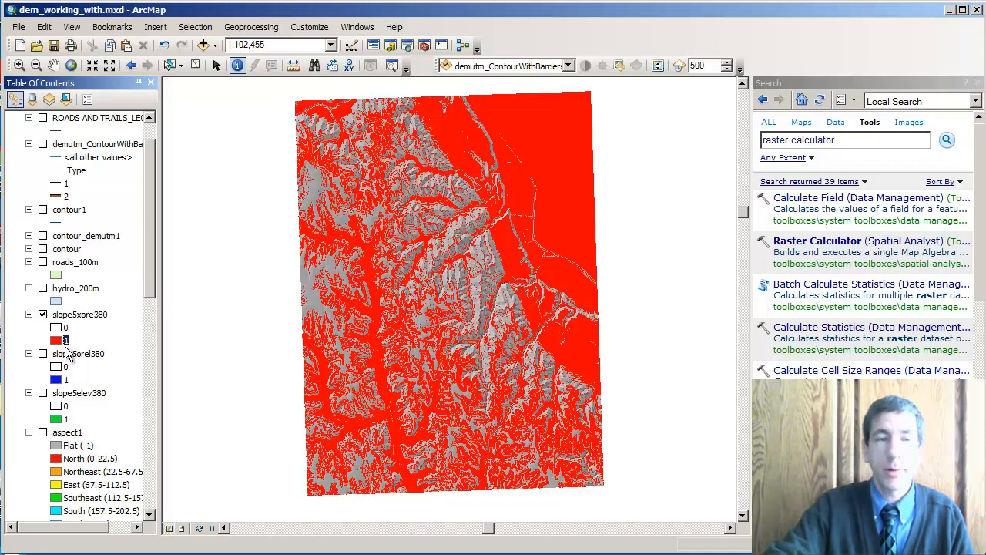
- Hide the slope5xore380 XOR layer and turn on slope5elev380 in the Table of Contents
click(43, 314)
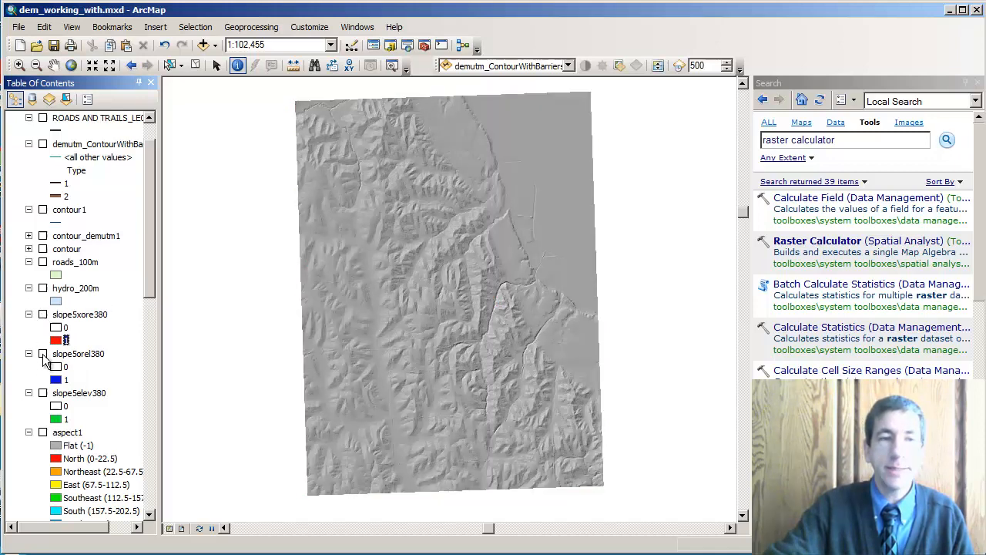
click(42, 353)
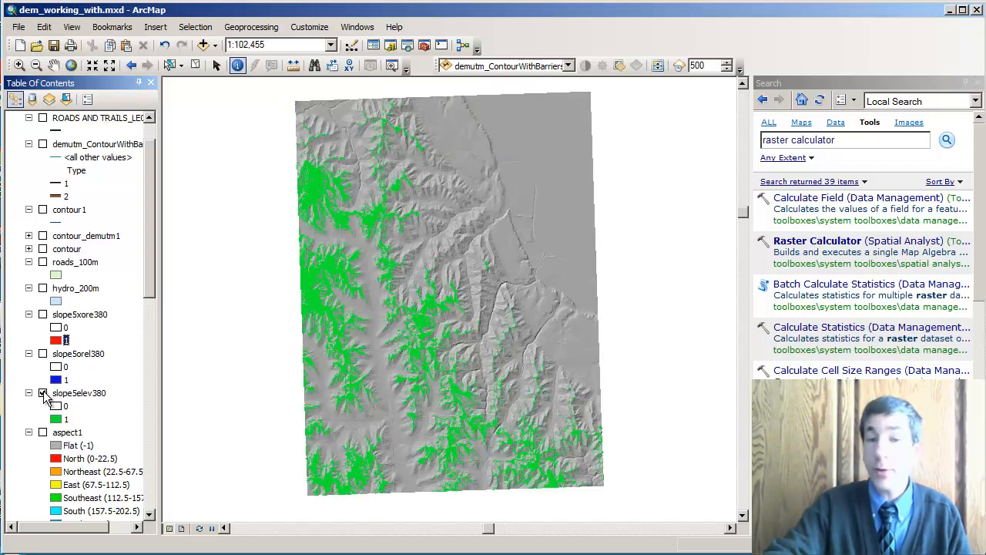
click(43, 393)
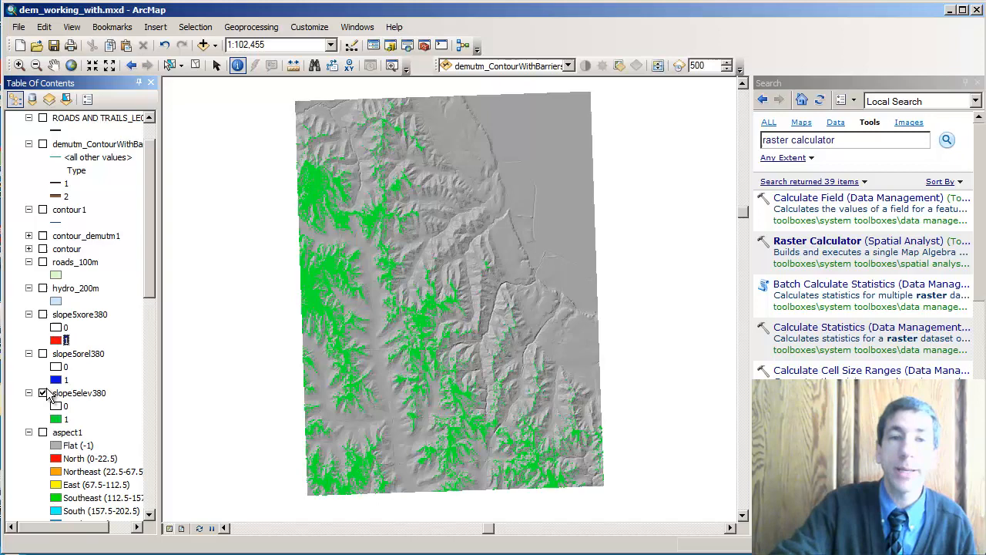